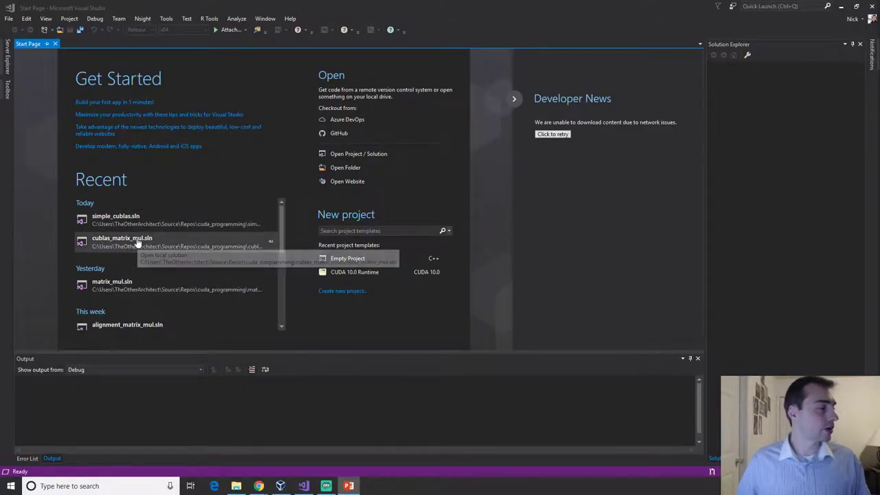
- Open cublas_matrix_mul.sln from the Start Page's Recent list
{"action": "double_click", "coordinate": [122, 237]}
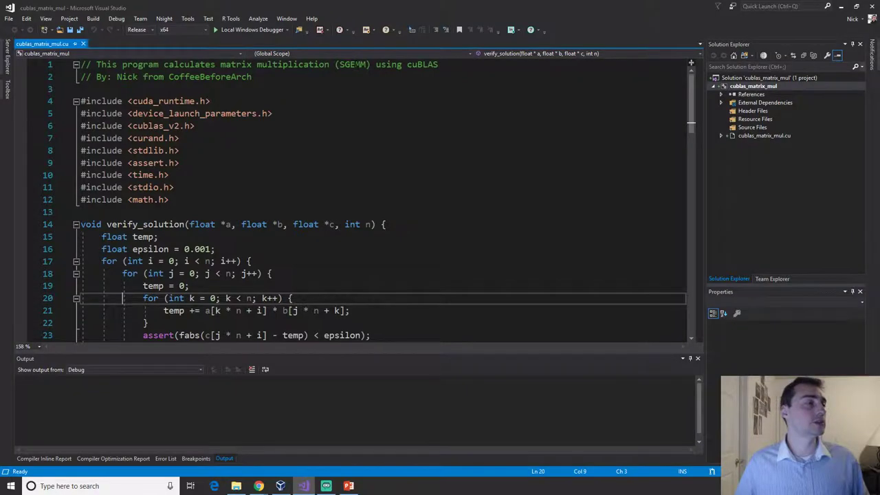
{"action": "left_click", "coordinate": [210, 102]}
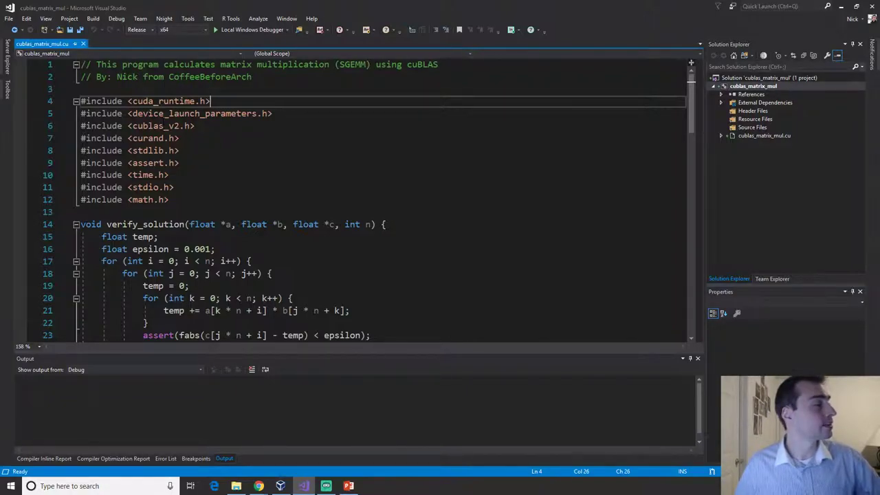
{"action": "scroll", "scroll_direction": "down", "scroll_amount": 3}
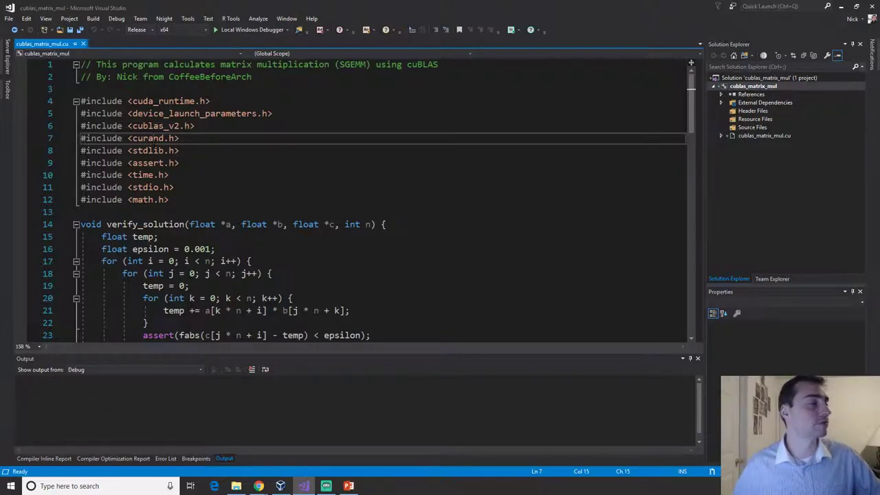
{"action": "double_click", "coordinate": [147, 139]}
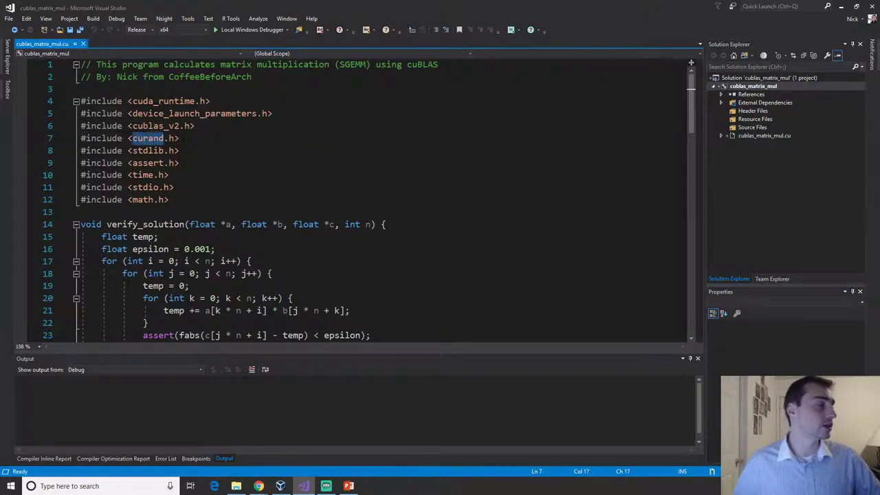
{"action": "scroll", "scroll_direction": "down", "scroll_amount": 3}
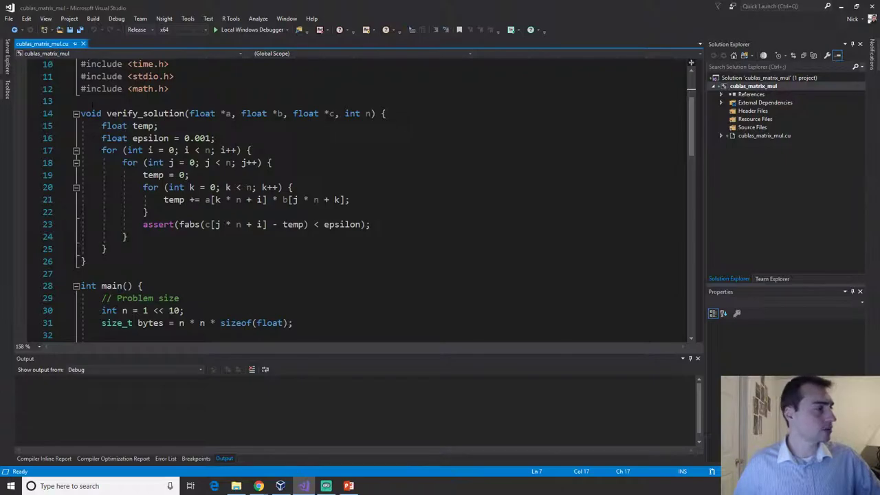
{"action": "left_click", "coordinate": [199, 114]}
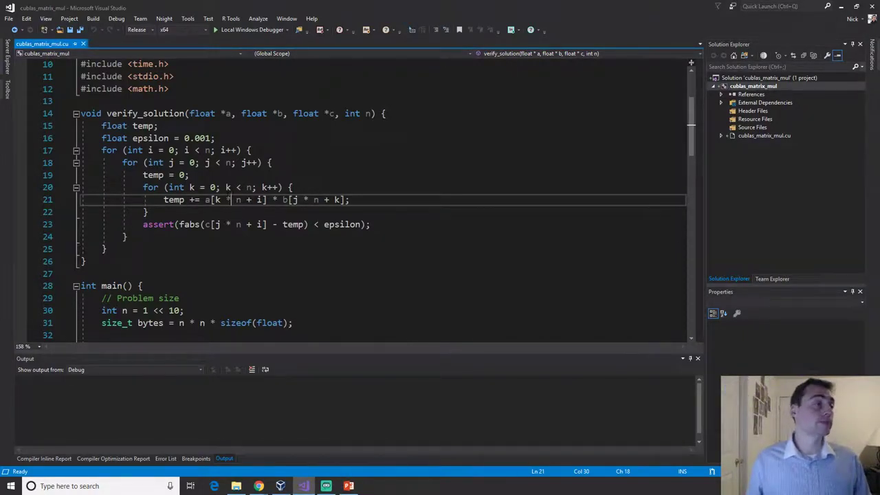
{"action": "mouse_move", "coordinate": [219, 199]}
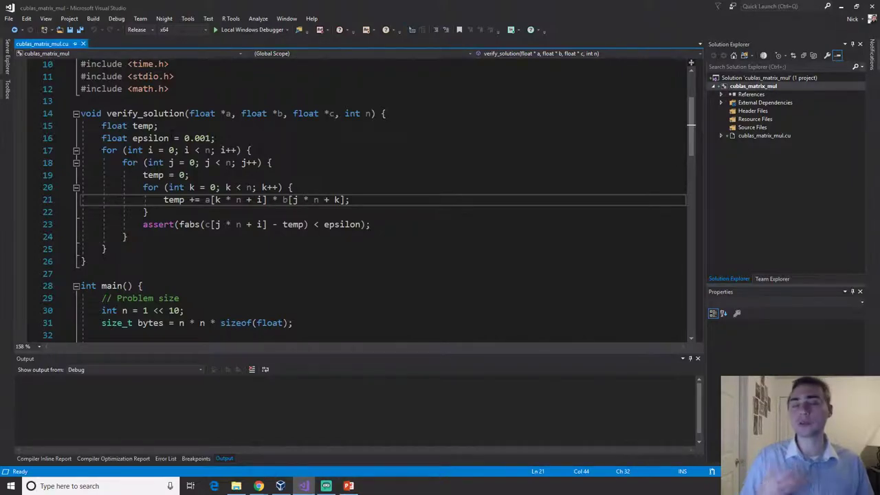
{"action": "double_click", "coordinate": [149, 138]}
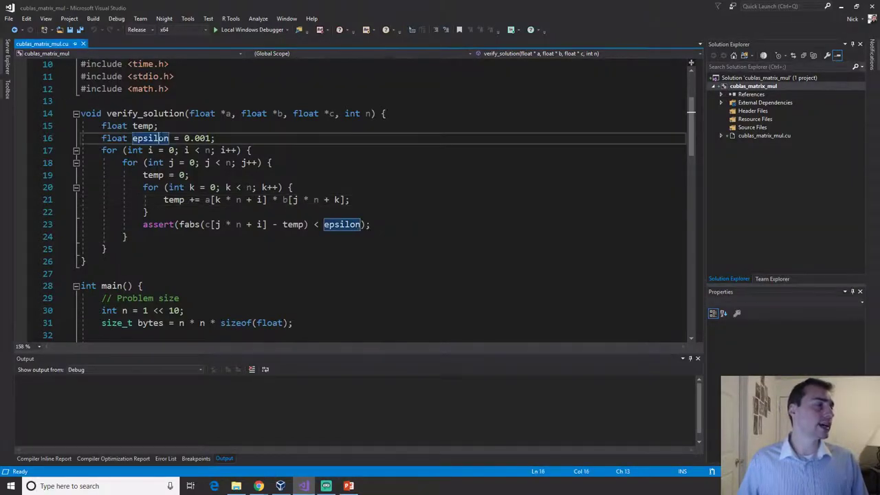
{"action": "mouse_move", "coordinate": [150, 138]}
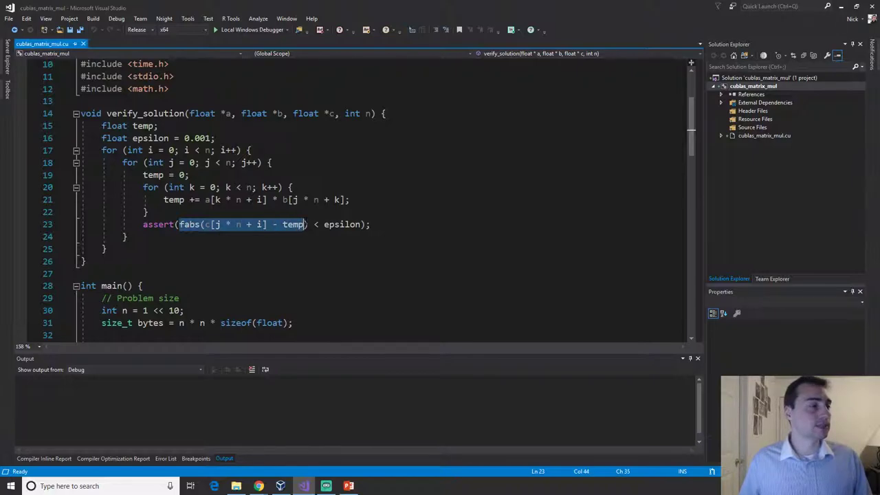
{"action": "left_click", "coordinate": [308, 224]}
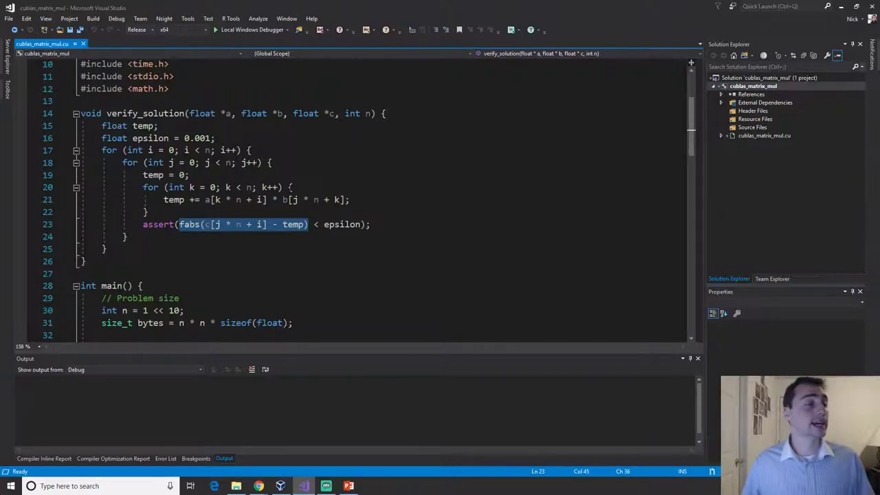
{"action": "double_click", "coordinate": [341, 224]}
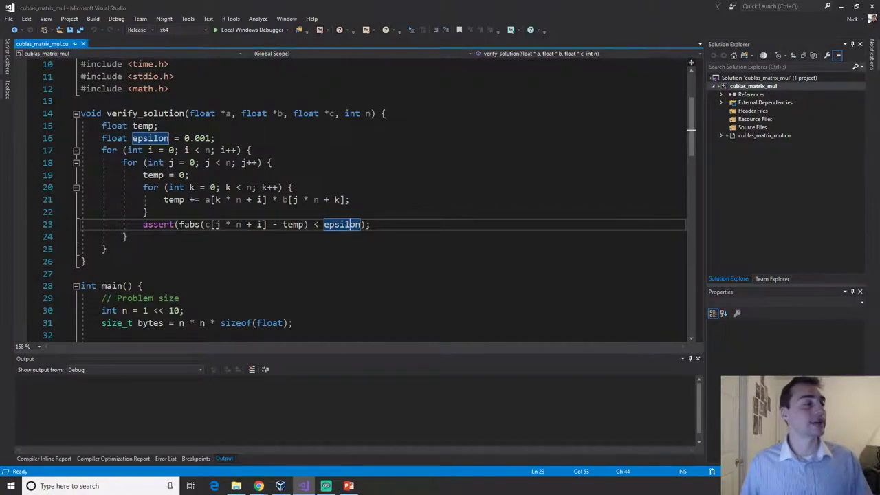
{"action": "scroll", "scroll_direction": "down", "scroll_amount": 3}
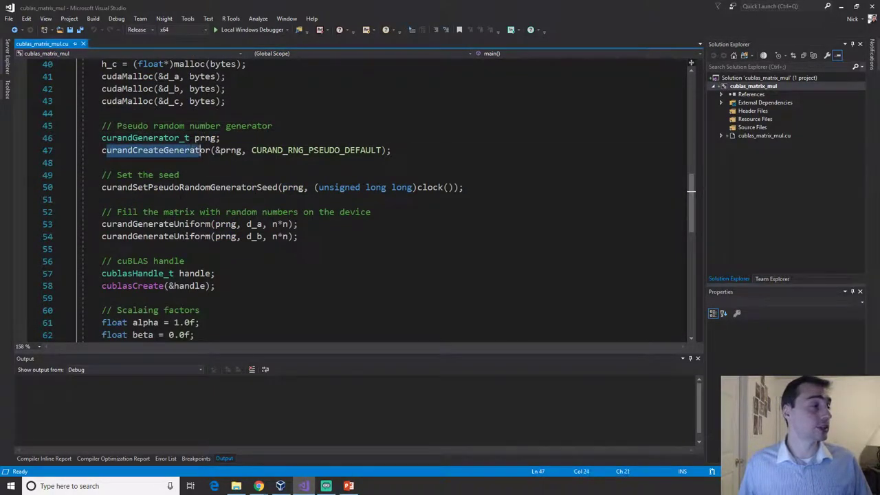
{"action": "double_click", "coordinate": [315, 150]}
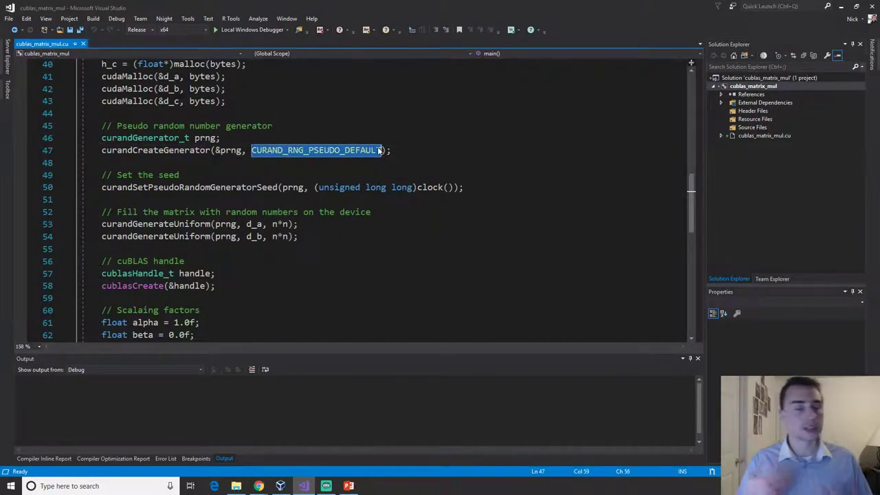
{"action": "scroll", "scroll_direction": "down", "scroll_amount": 3}
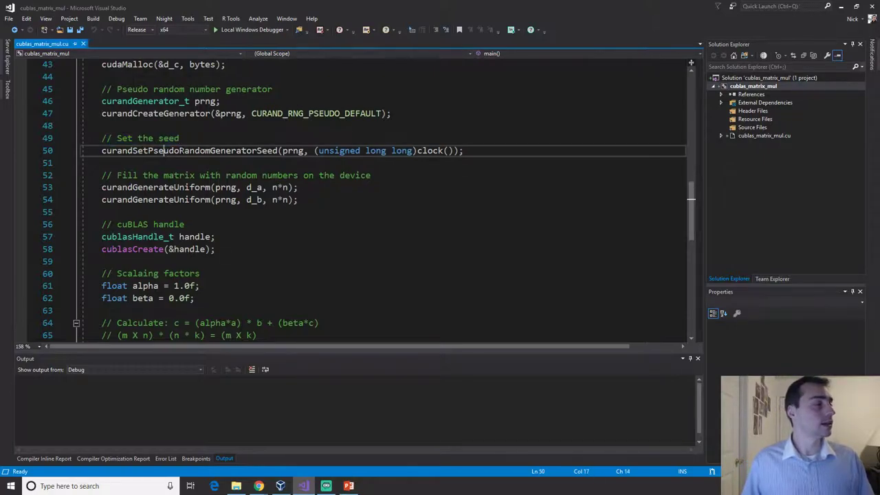
{"action": "double_click", "coordinate": [429, 150]}
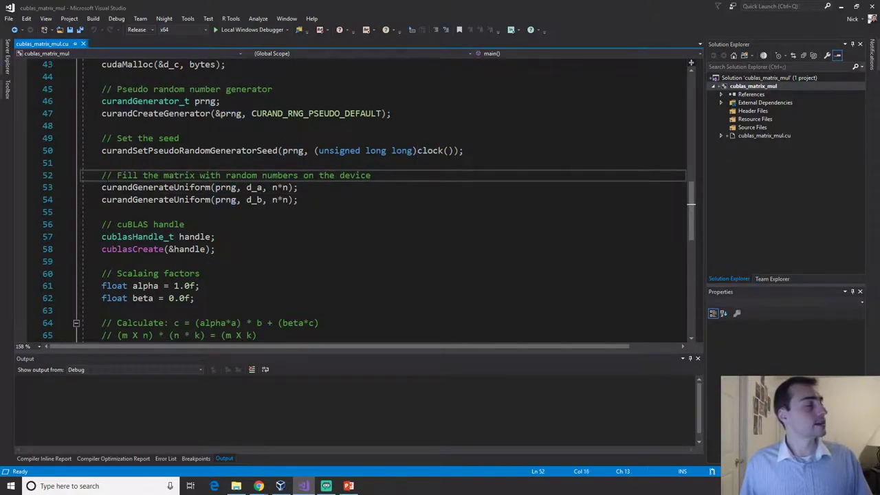
{"action": "left_click_drag", "start_coordinate": [143, 174], "coordinate": [375, 174]}
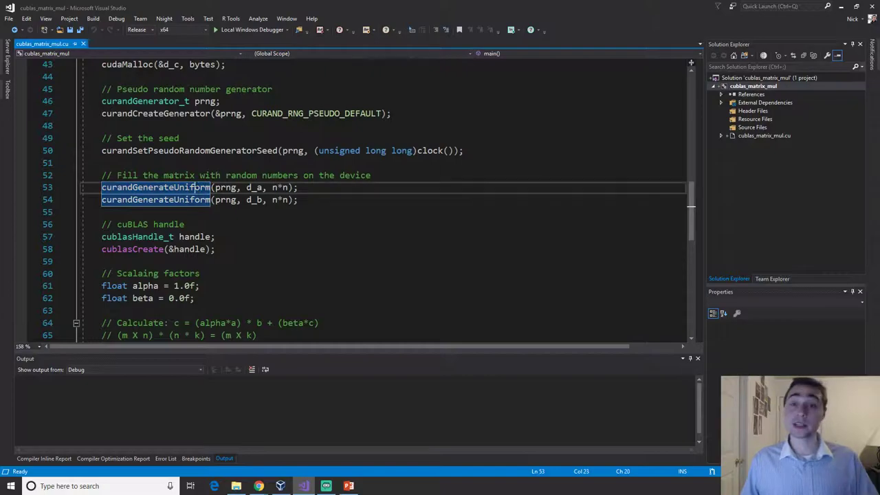
{"action": "left_click", "coordinate": [225, 187]}
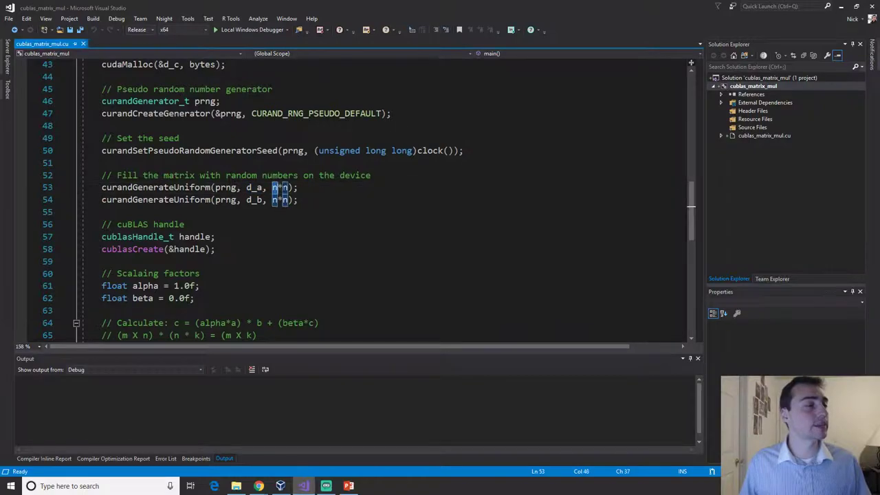
{"action": "mouse_move", "coordinate": [279, 187]}
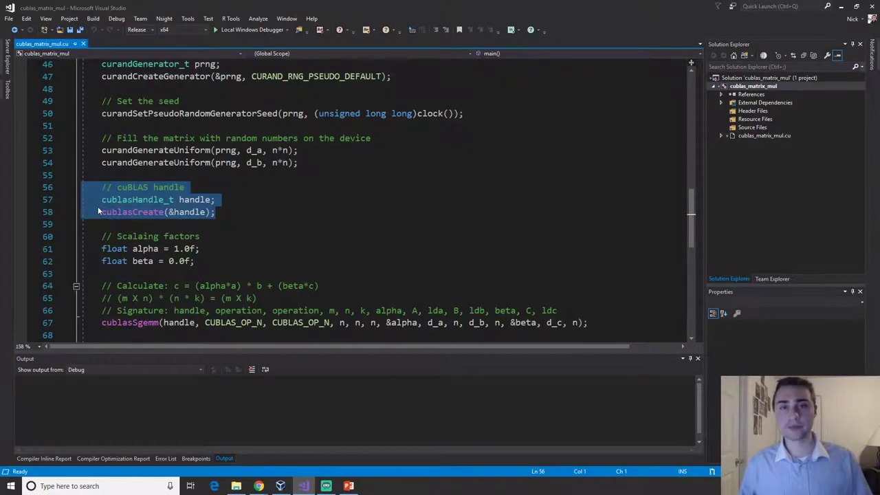
{"action": "scroll", "scroll_direction": "down", "scroll_amount": 3}
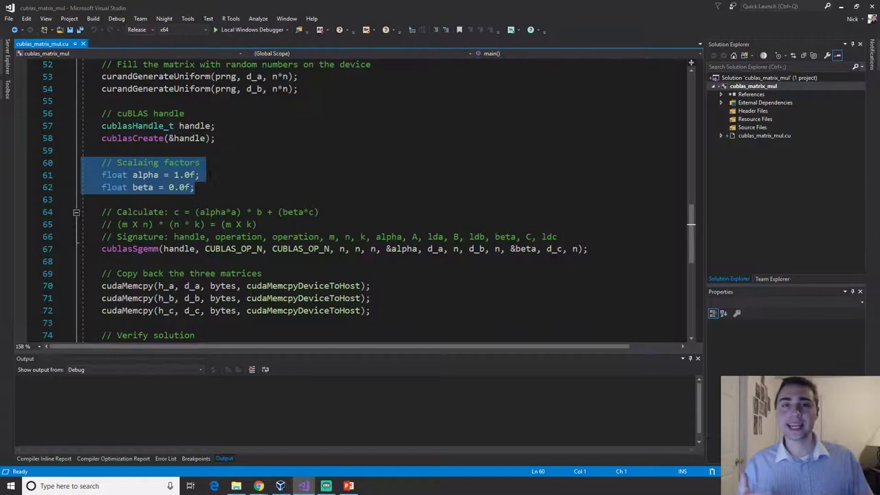
{"action": "scroll", "scroll_direction": "down", "scroll_amount": 3}
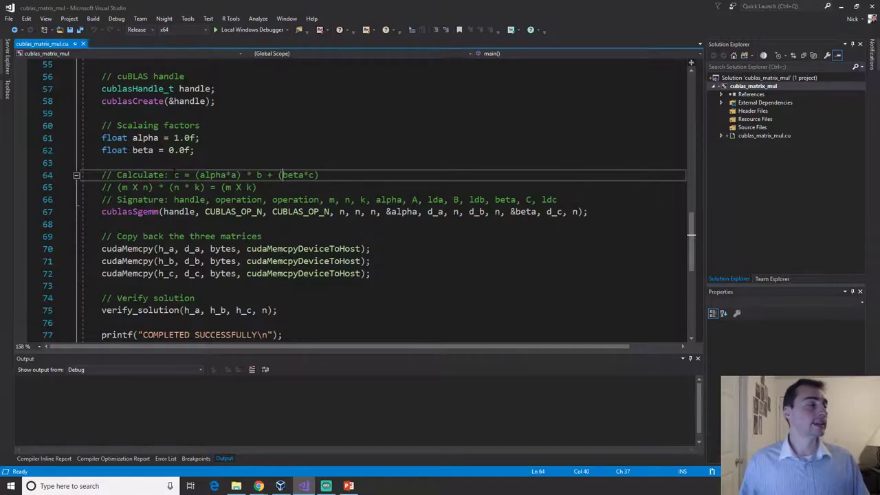
{"action": "double_click", "coordinate": [176, 174]}
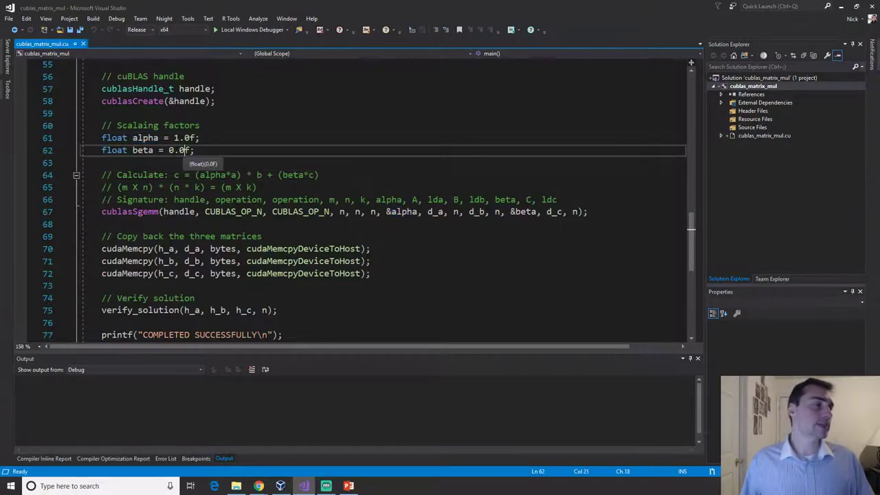
{"action": "double_click", "coordinate": [297, 175]}
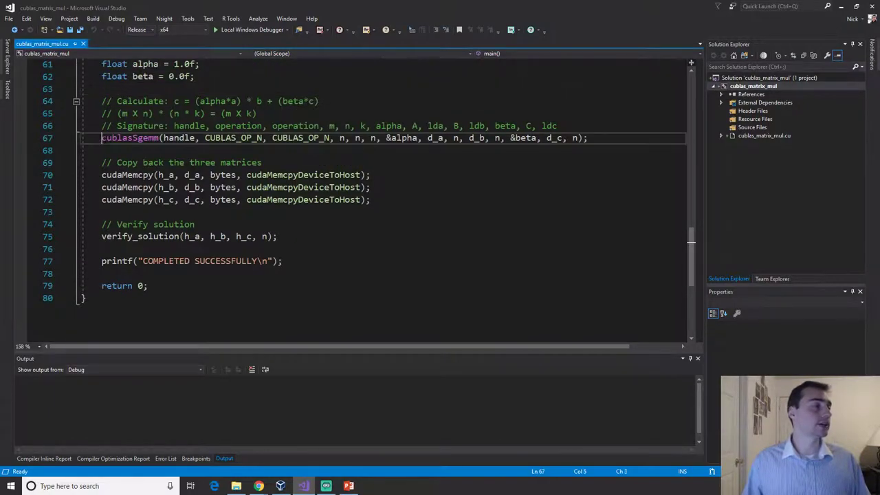
- Highlight the cublasSgemm call and select the asterisk in the matrix dimension comment
{"action": "double_click", "coordinate": [179, 138]}
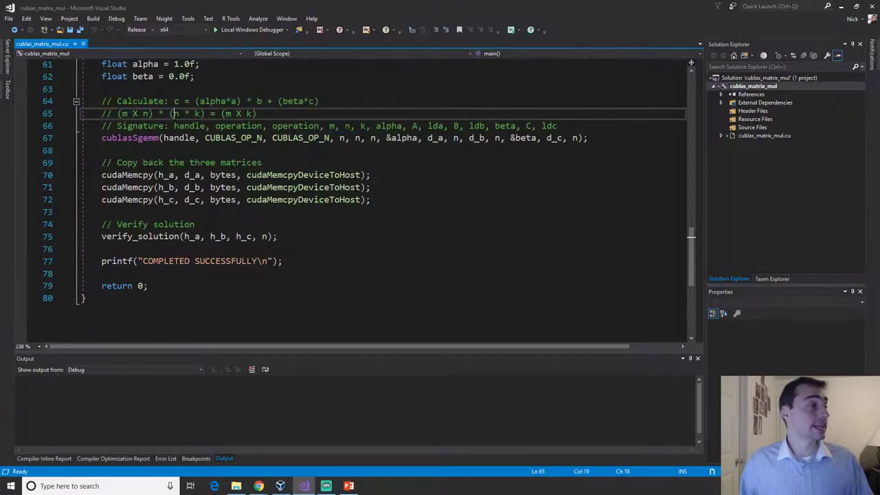
{"action": "left_click_drag", "start_coordinate": [175, 114], "coordinate": [204, 113]}
{"action": "type", "text": "X"}
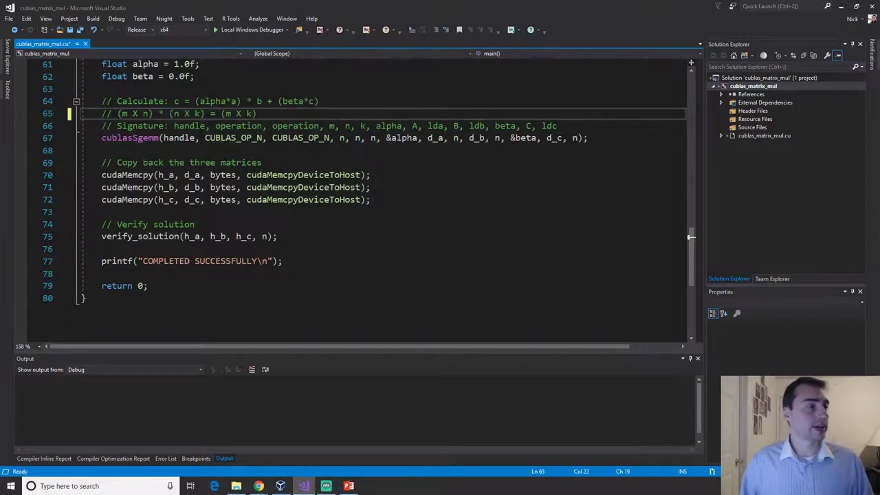
{"action": "mouse_move", "coordinate": [357, 138]}
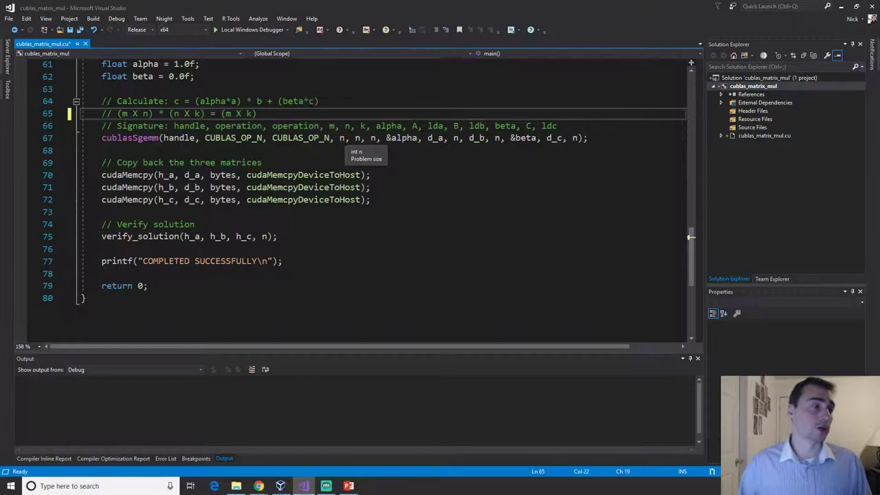
{"action": "double_click", "coordinate": [405, 137]}
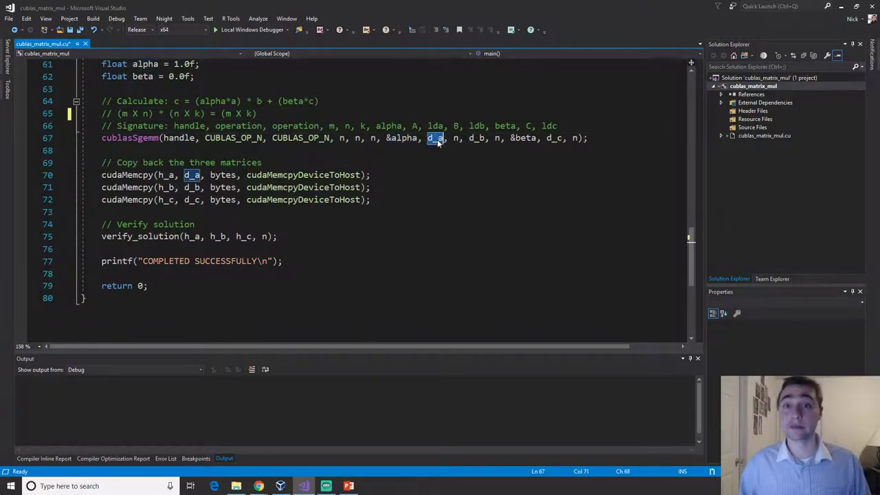
{"action": "left_click", "coordinate": [456, 137]}
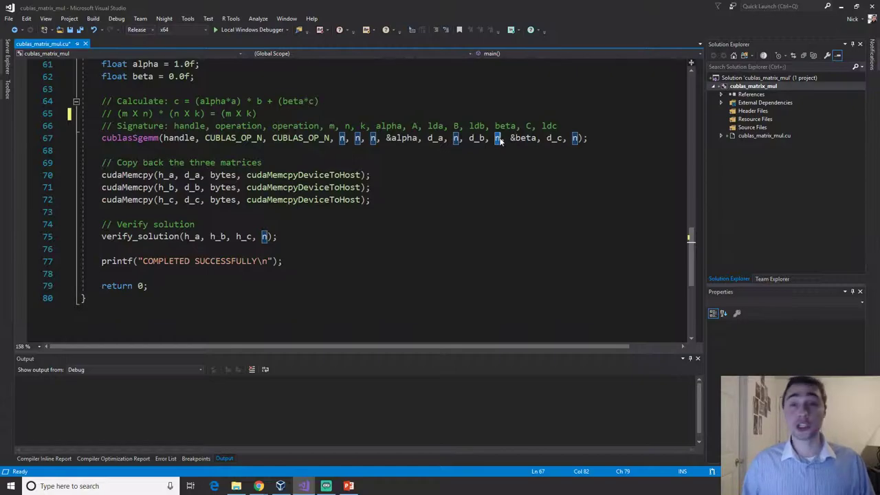
{"action": "double_click", "coordinate": [524, 138]}
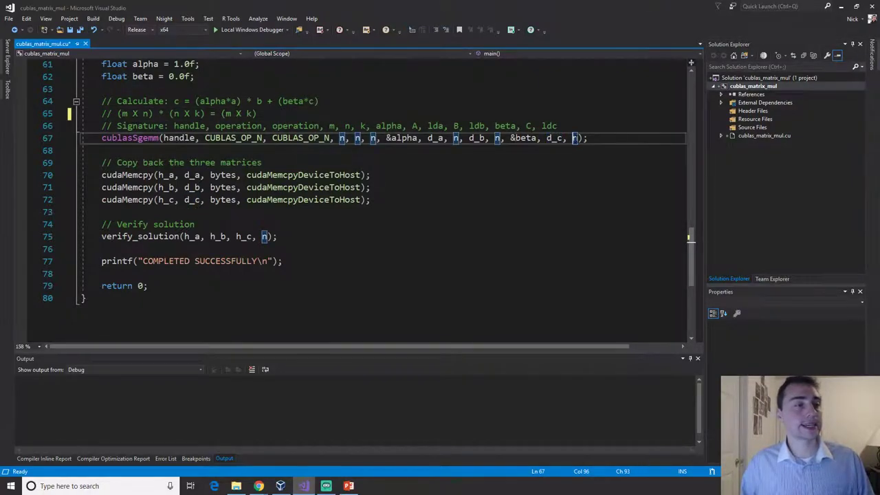
{"action": "mouse_move", "coordinate": [558, 137]}
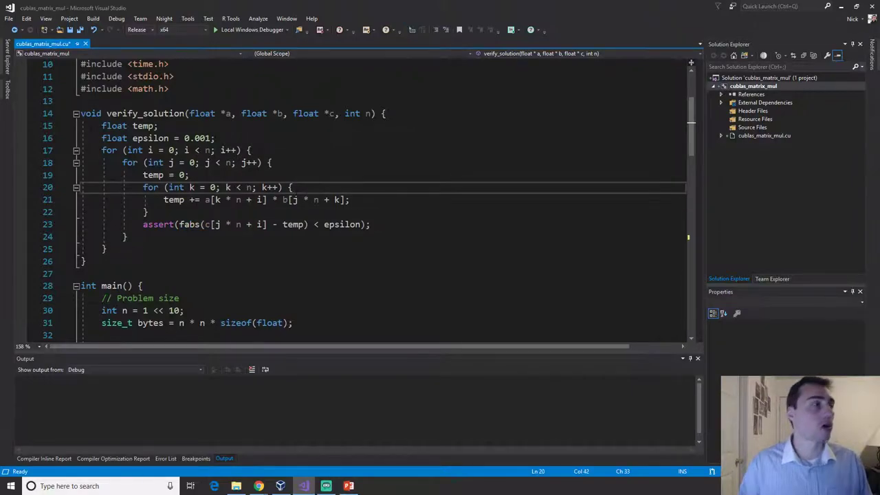
{"action": "scroll", "scroll_direction": "down", "scroll_amount": 3}
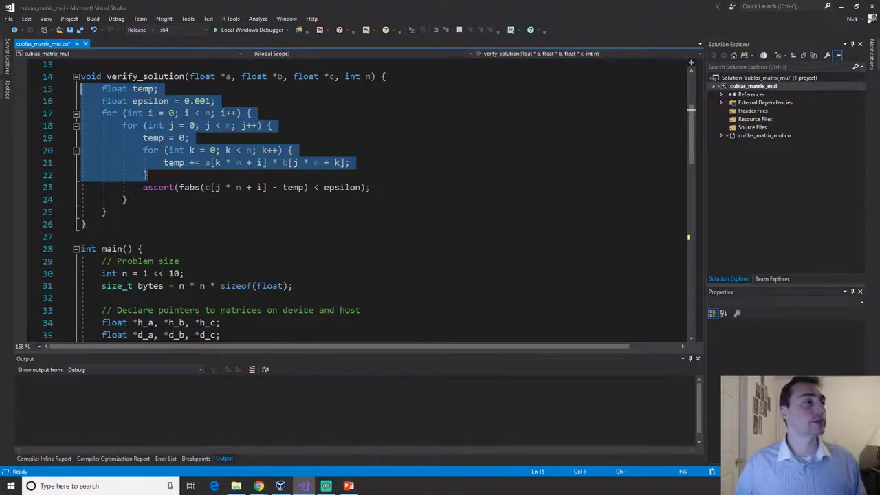
- Rebuild cublas_matrix_mul, run it with Local Windows Debugger, and highlight uses of temp
{"action": "right_click", "coordinate": [753, 86]}
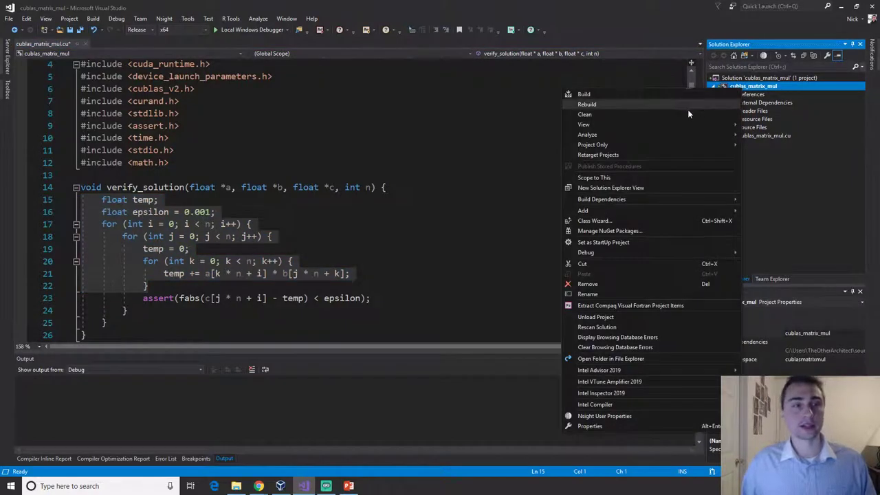
{"action": "left_click", "coordinate": [587, 104]}
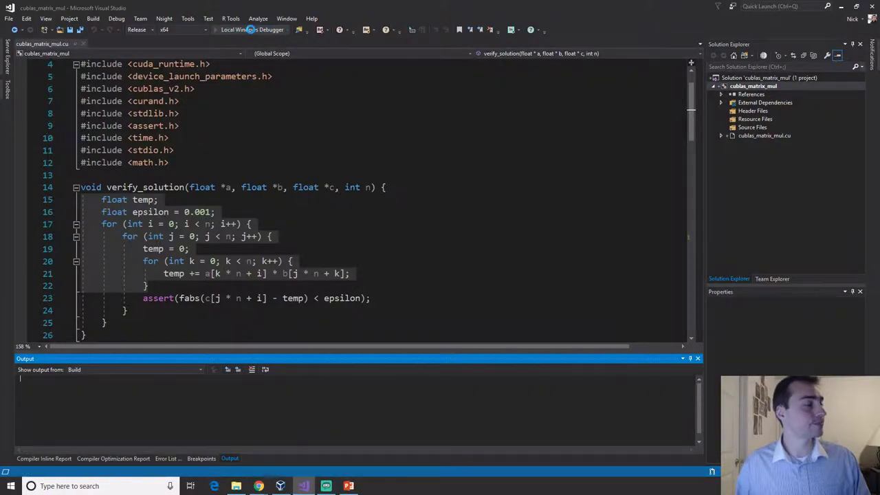
{"action": "left_click", "coordinate": [235, 29]}
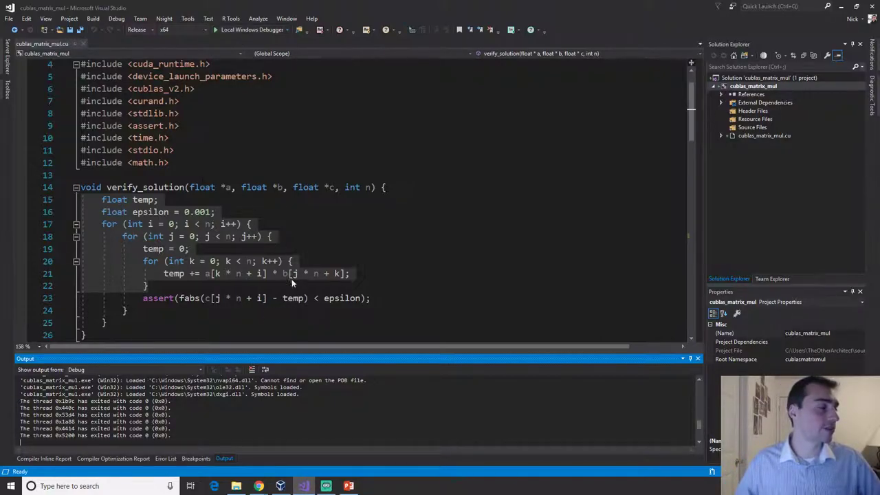
{"action": "double_click", "coordinate": [292, 297]}
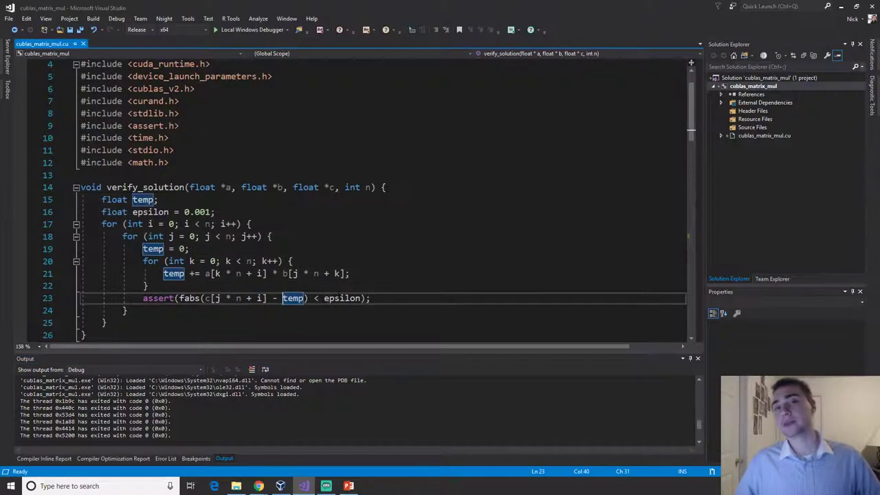
{"action": "mouse_move", "coordinate": [342, 297]}
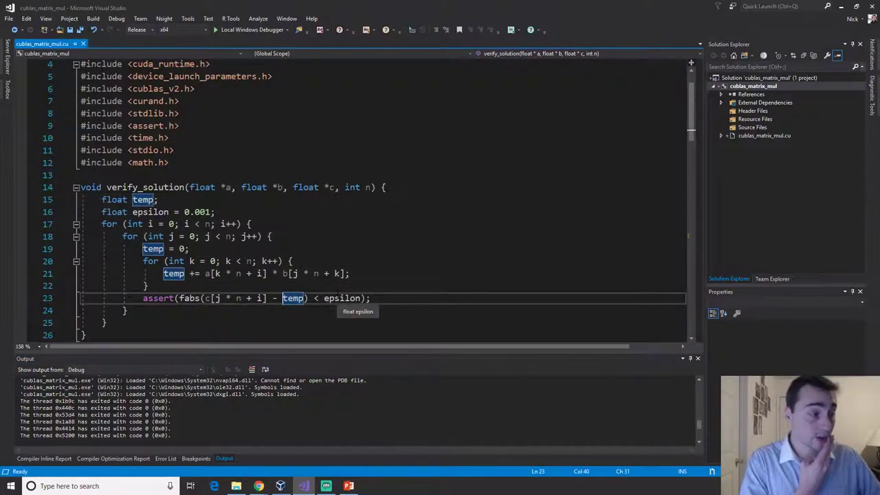